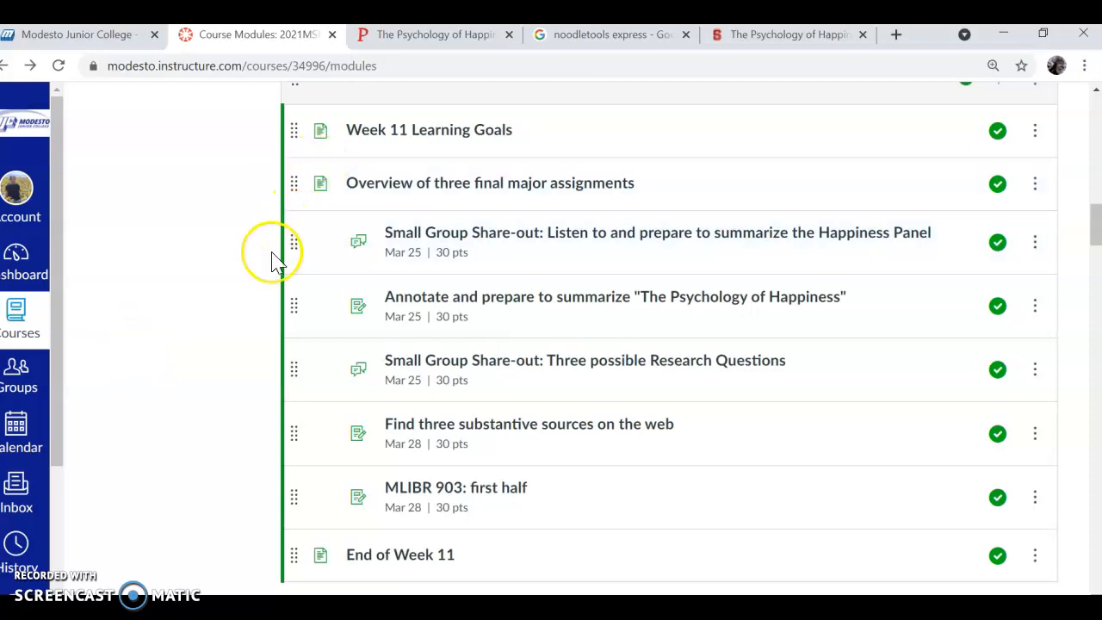
mouse_move(262, 284)
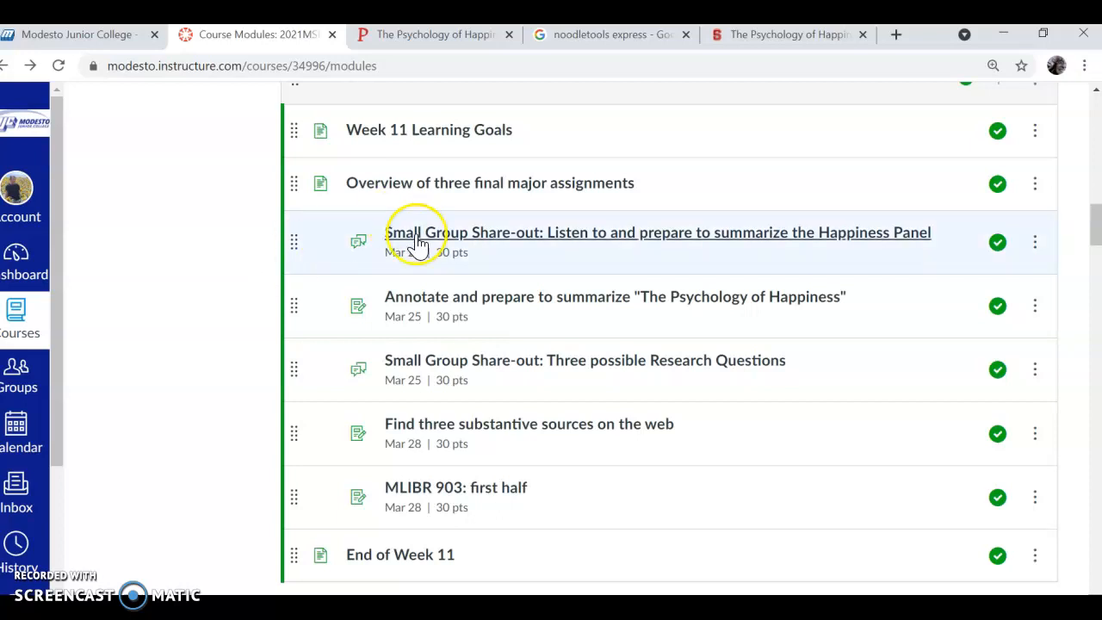
mouse_move(1091, 213)
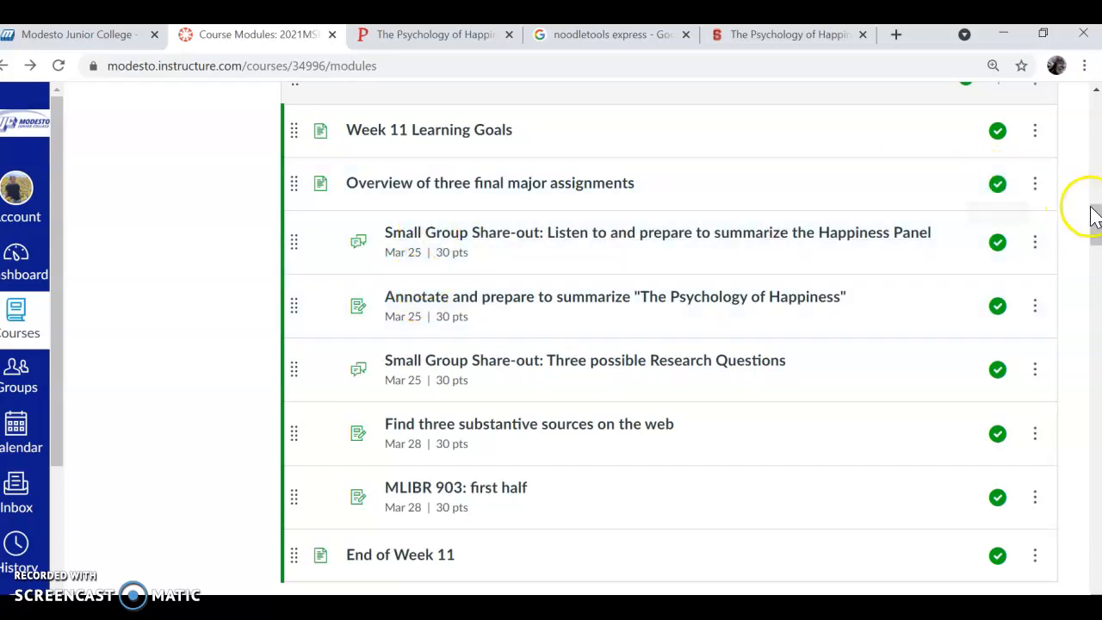
Scroll up the Canvas Modules page toward the Week 11 assignments
scroll(up, 3)
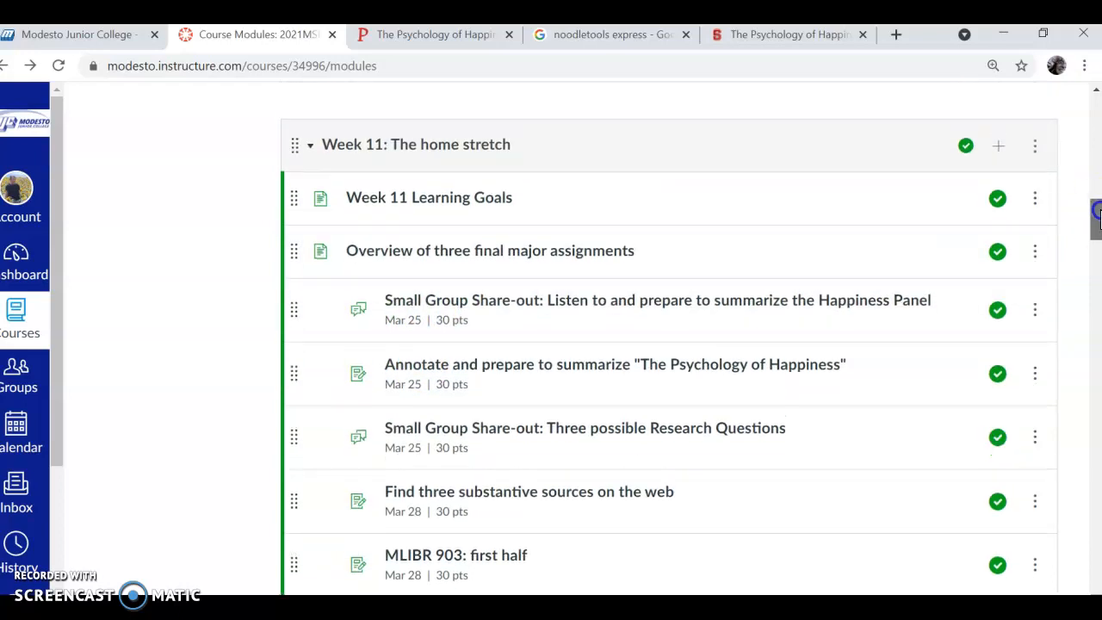
mouse_move(781, 363)
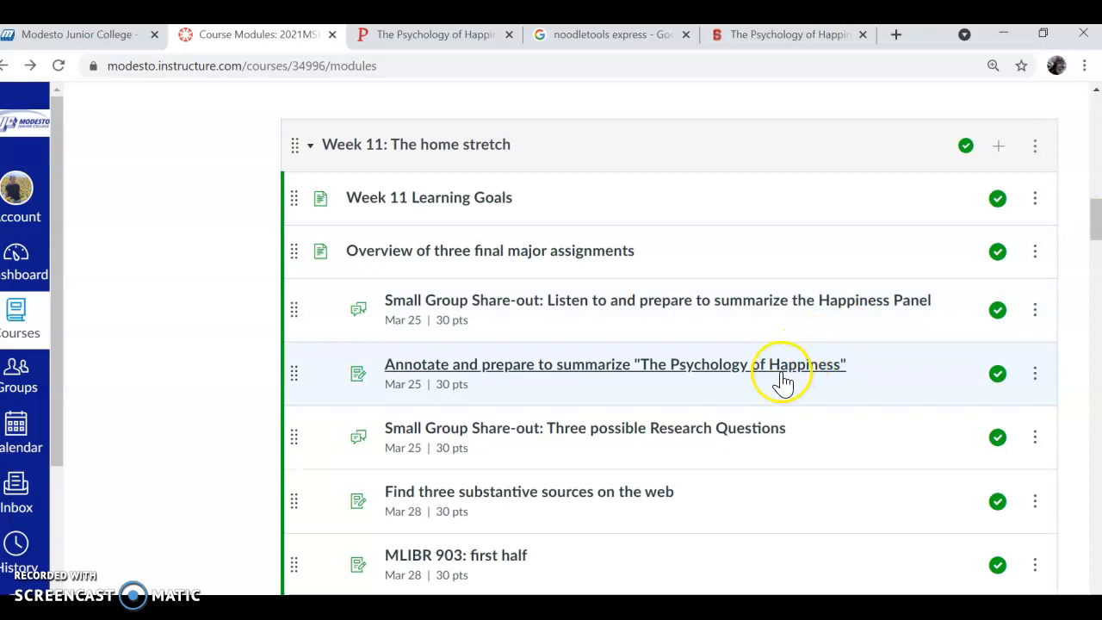
mouse_move(727, 372)
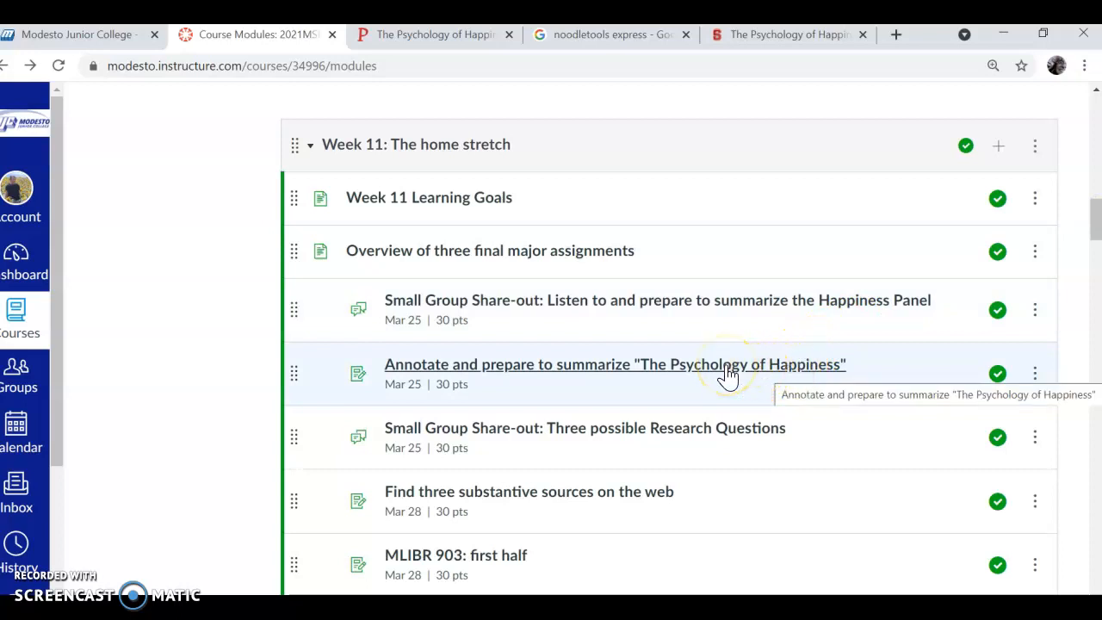
mouse_move(730, 308)
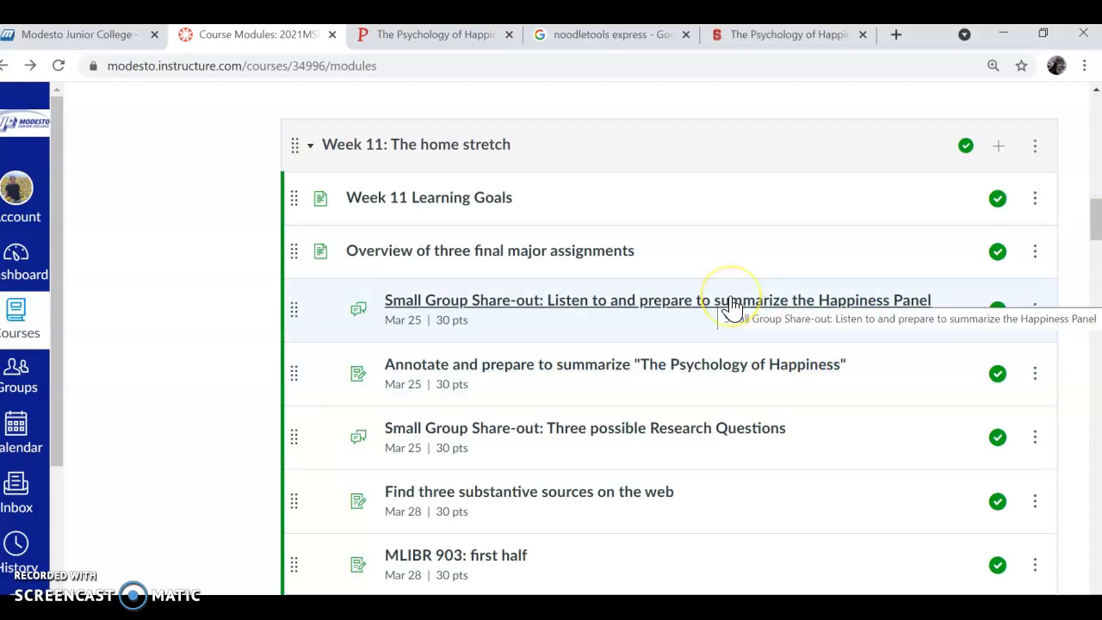
mouse_move(706, 375)
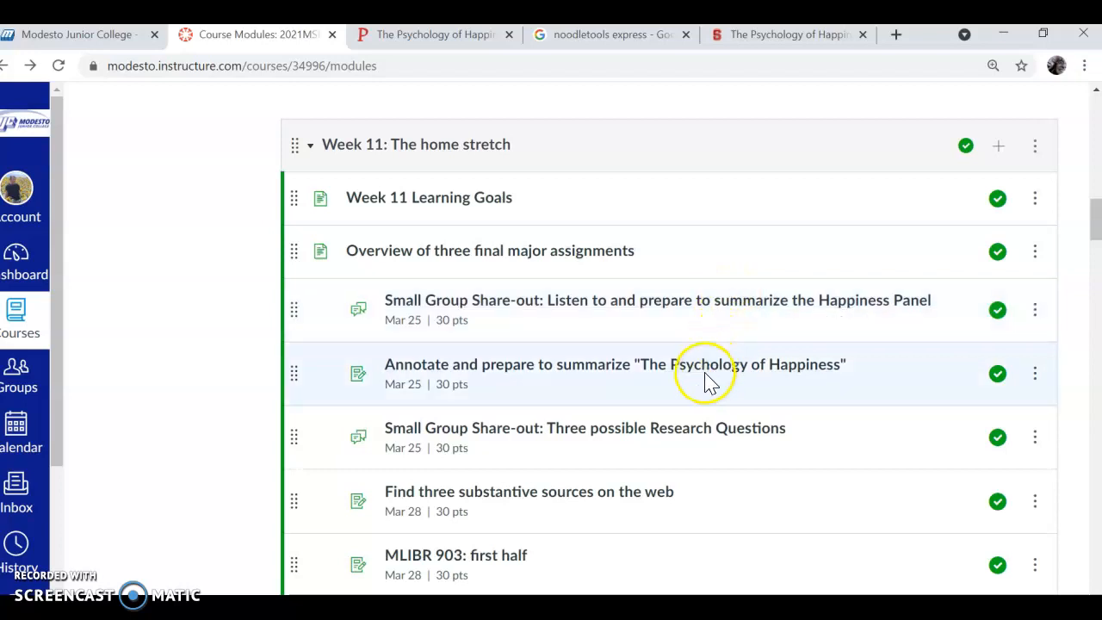
mouse_move(706, 365)
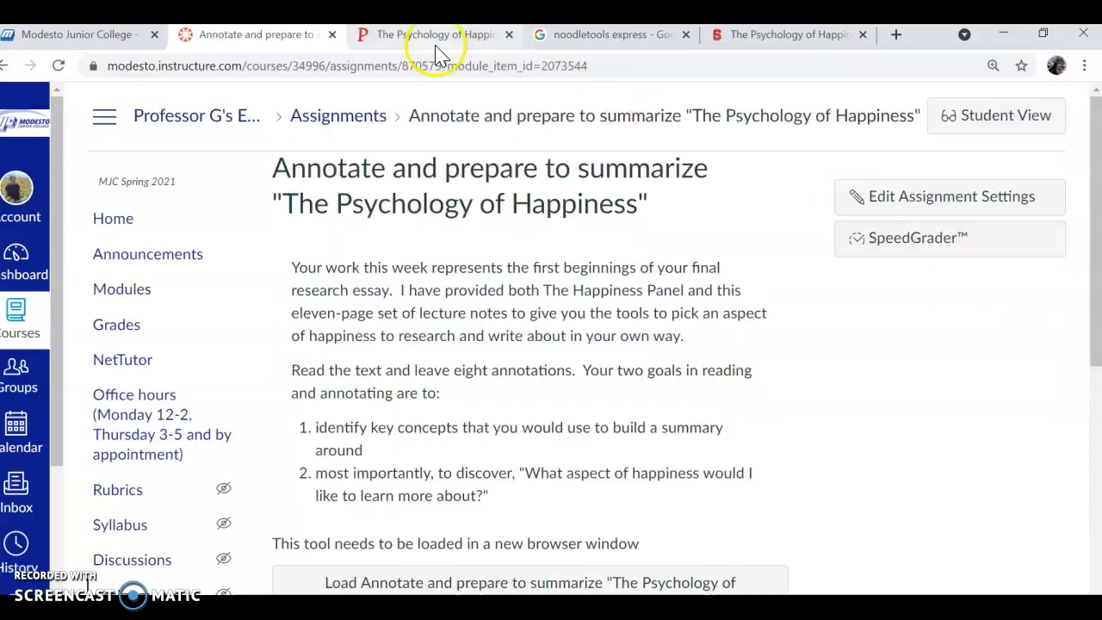
Switch to the Perusall reading of The Psychology of Happiness
click(429, 34)
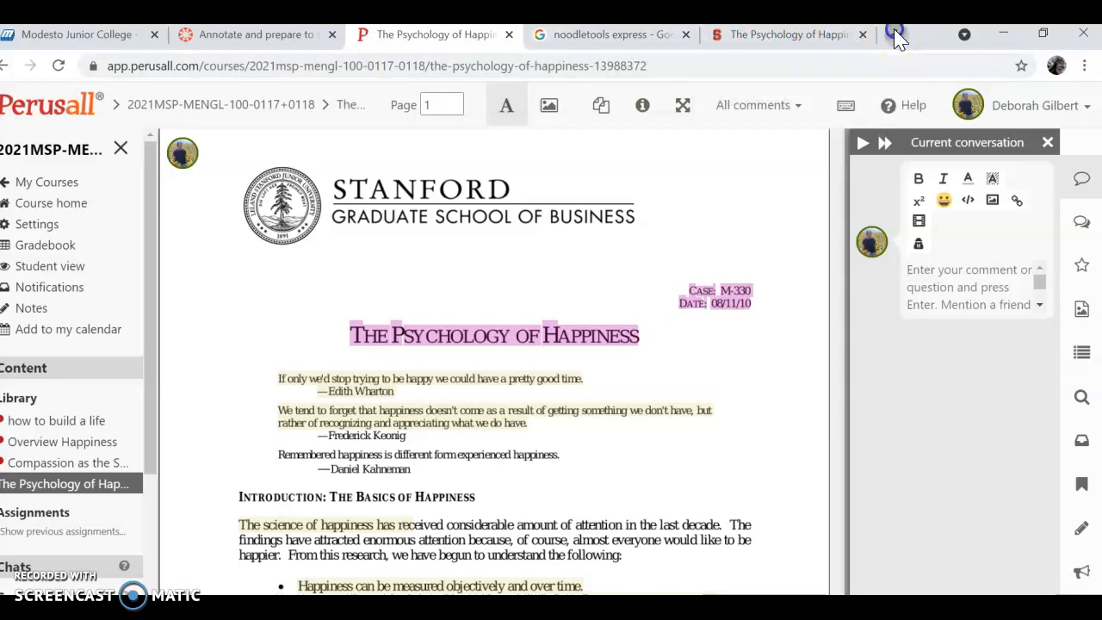
Search Google in a new tab for "the psych" to find the reading's source page
click(894, 34)
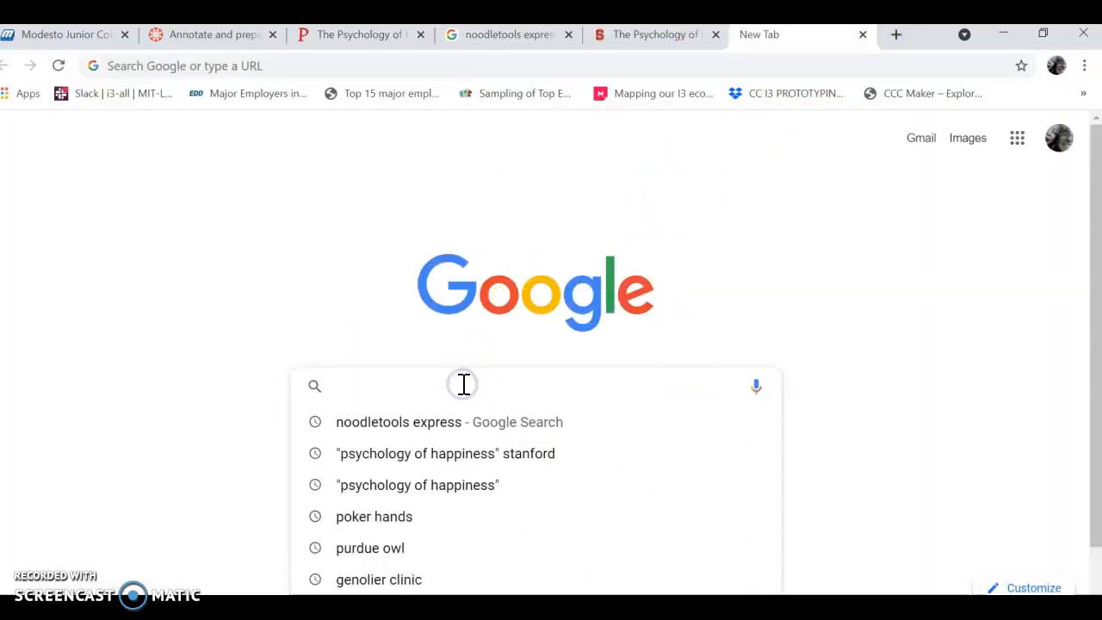
text("the p)
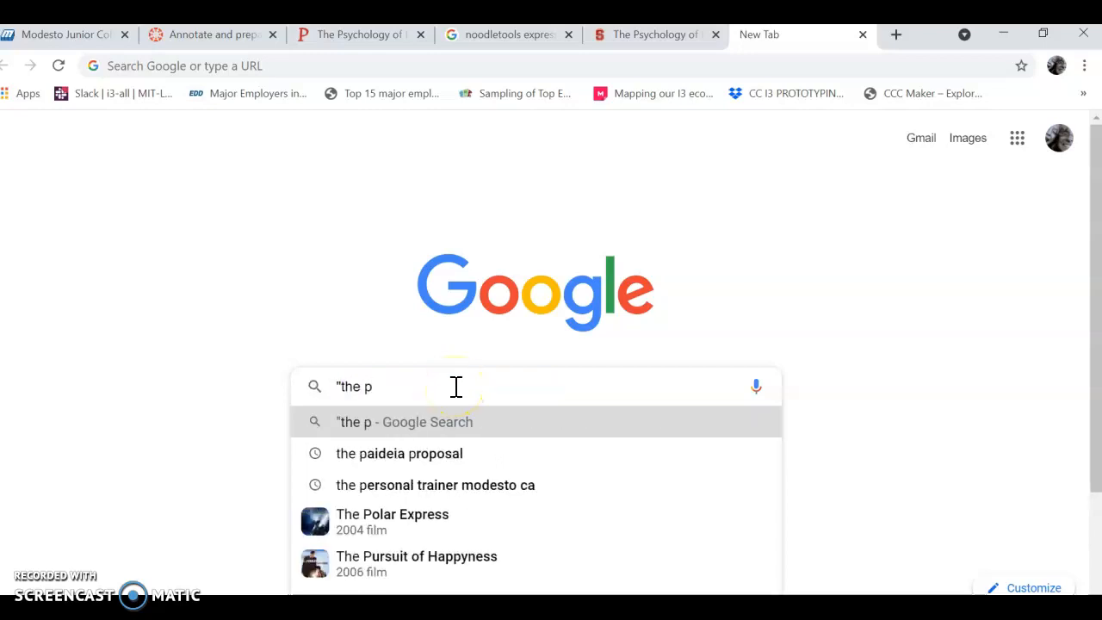
text(sych)
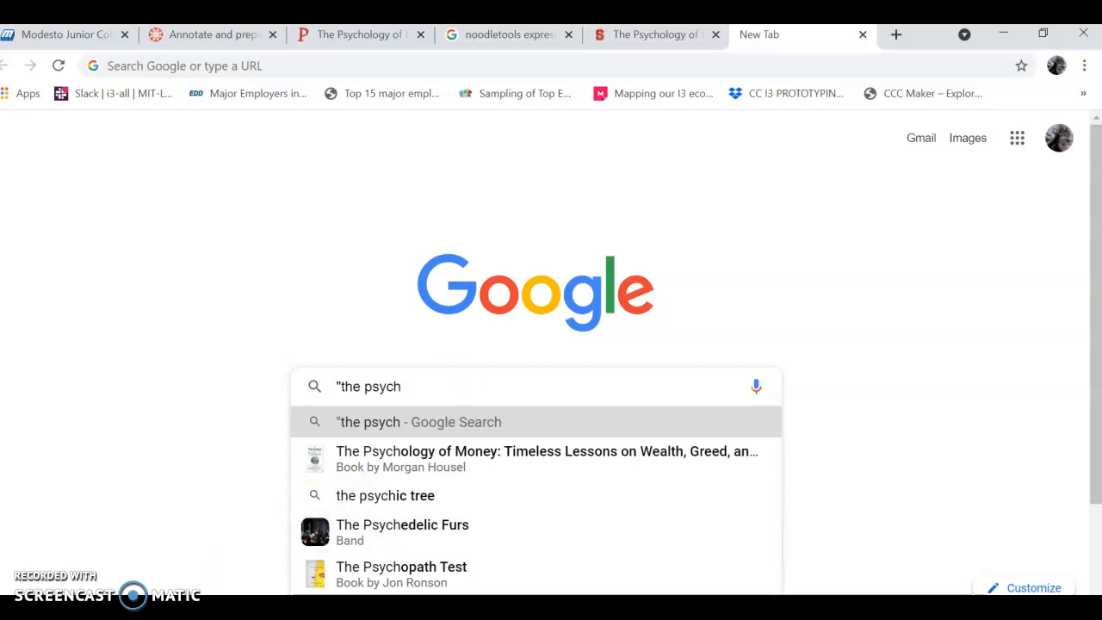
key(Return)
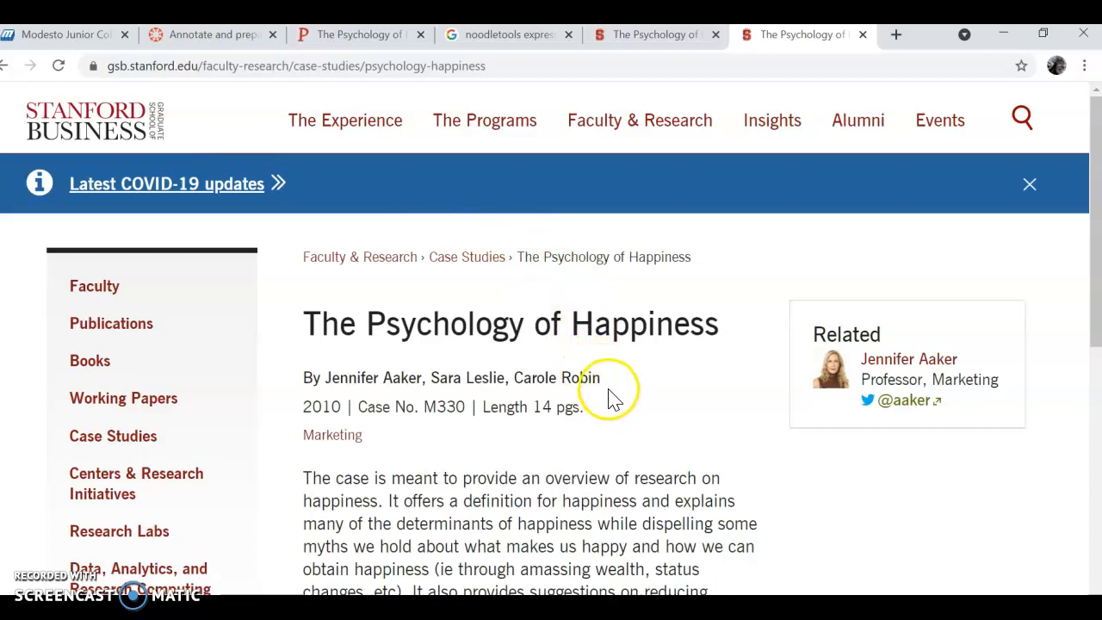
mouse_move(307, 386)
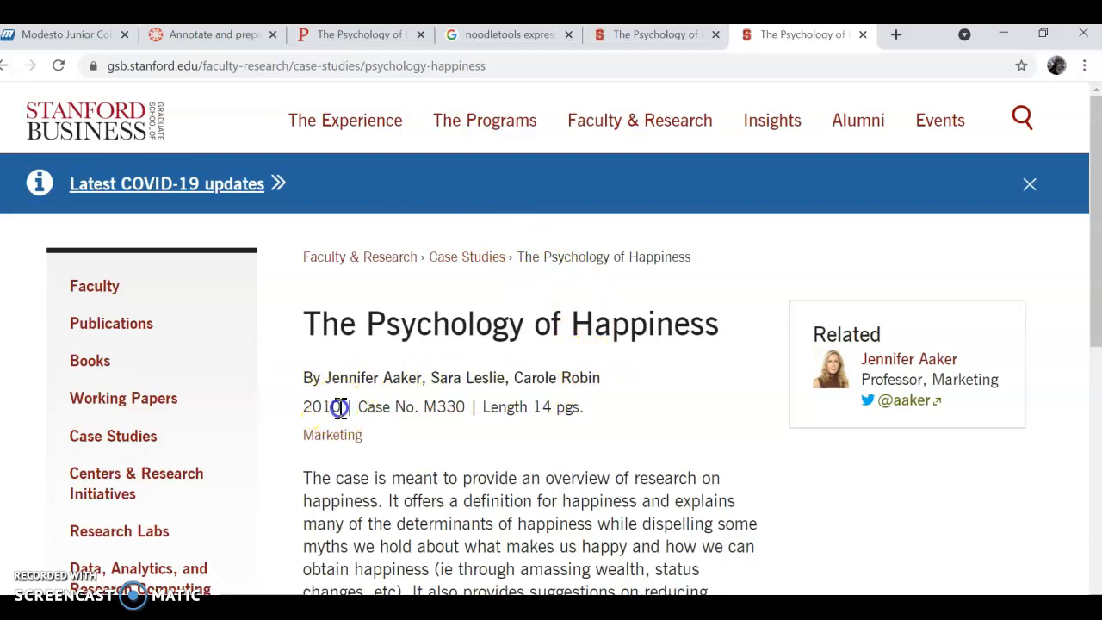
Select the publication year 2010 on the Stanford case study page
double_click(321, 406)
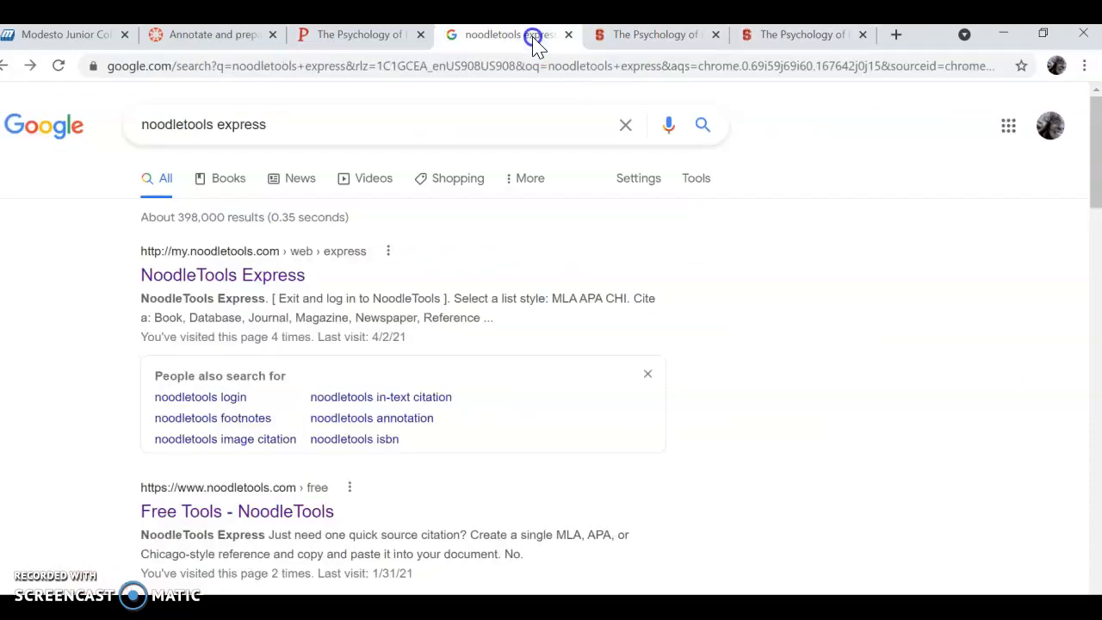
mouse_move(534, 49)
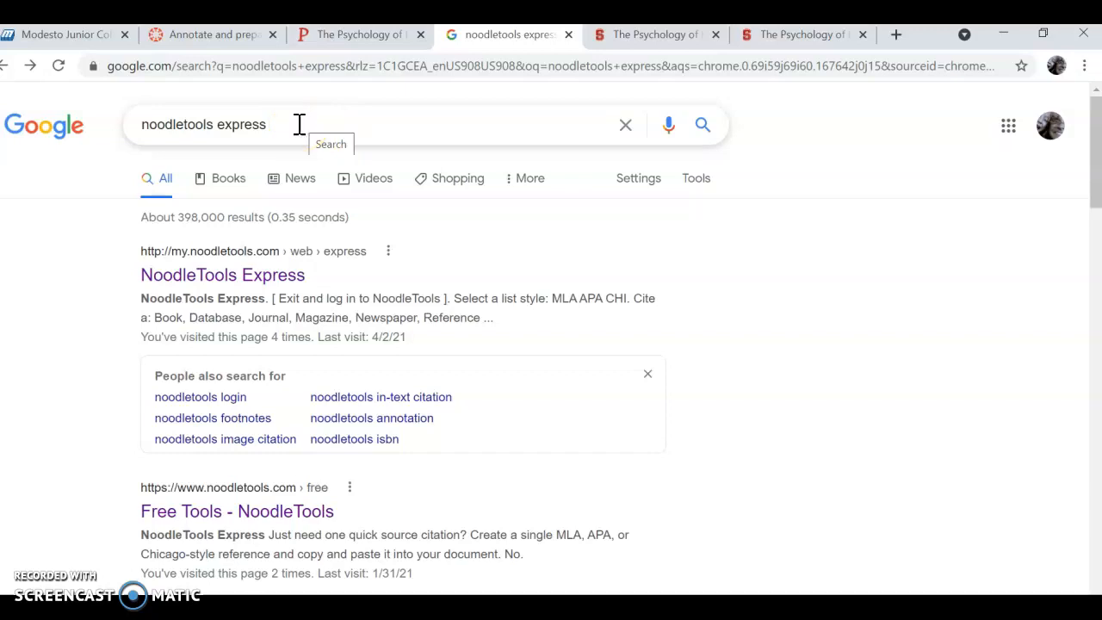
Go to the NoodleTools Express result from the Google search
click(222, 274)
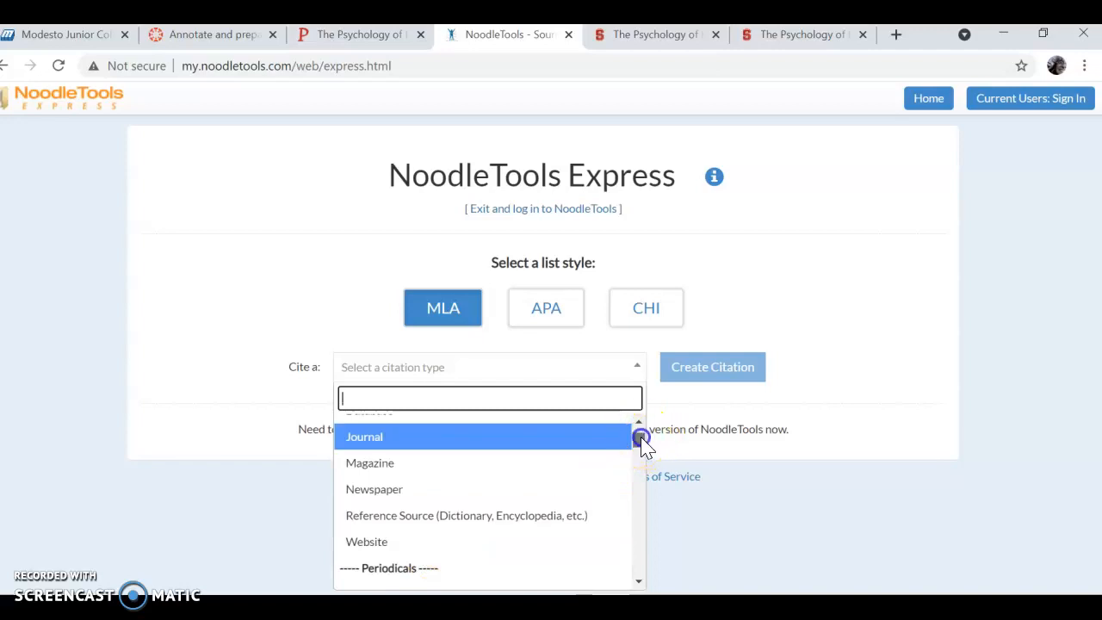
Choose Website as the MLA source type in the Cite a list
scroll(down, 3)
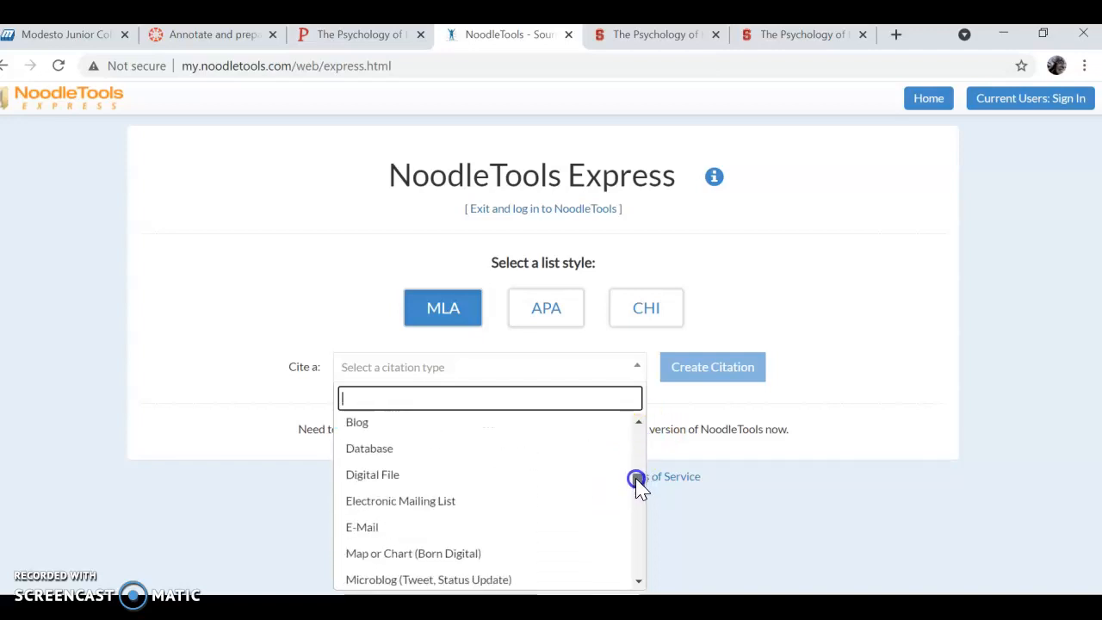
scroll(down, 3)
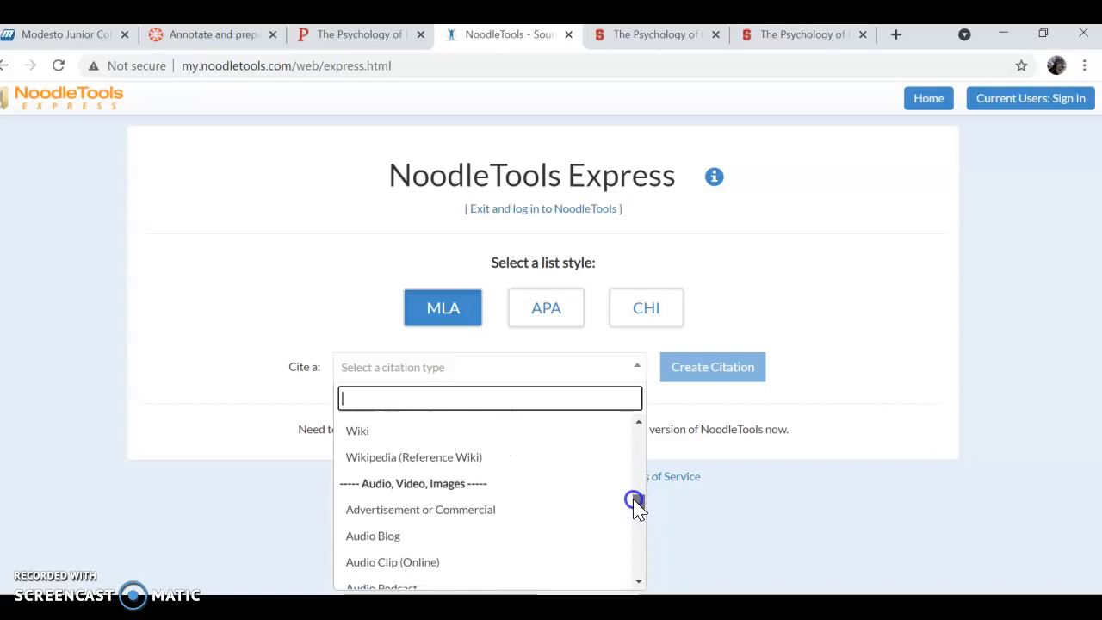
scroll(down, 3)
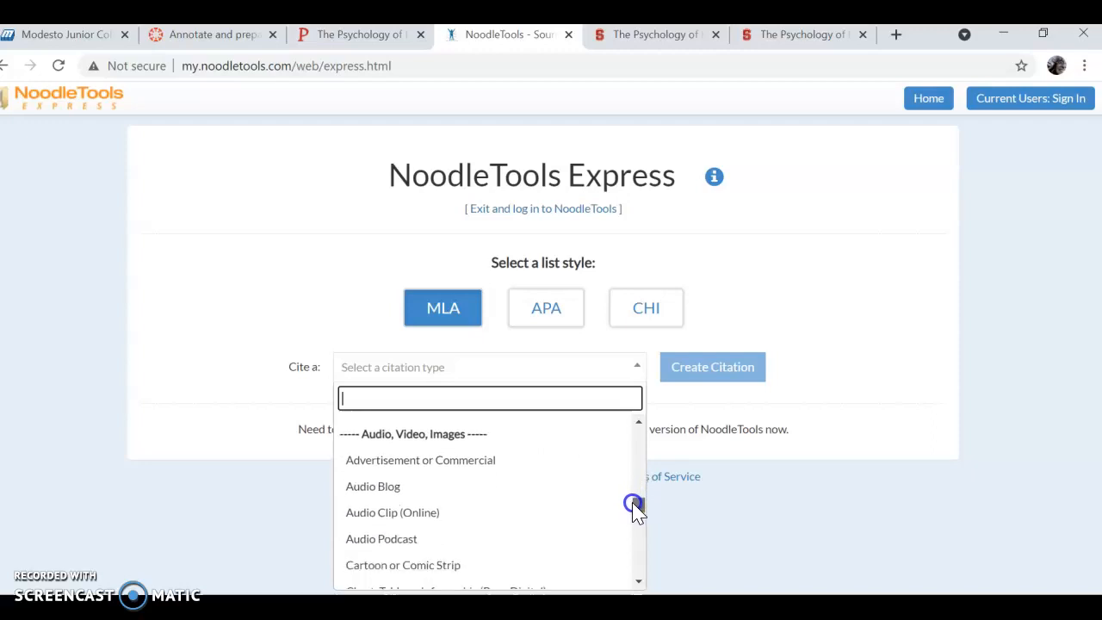
scroll(down, 3)
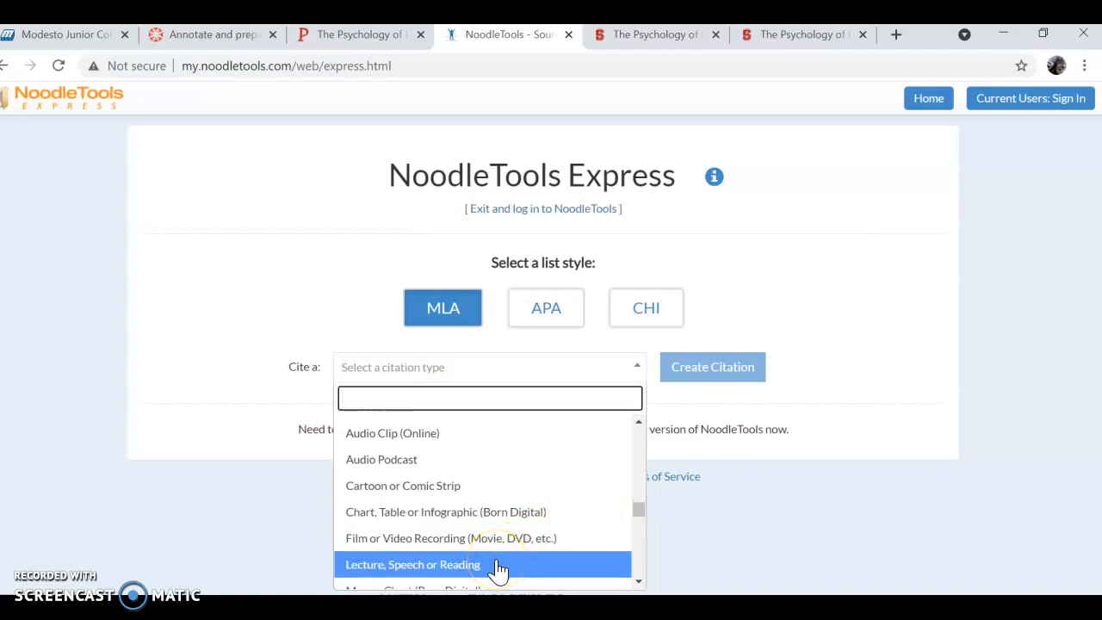
mouse_move(620, 511)
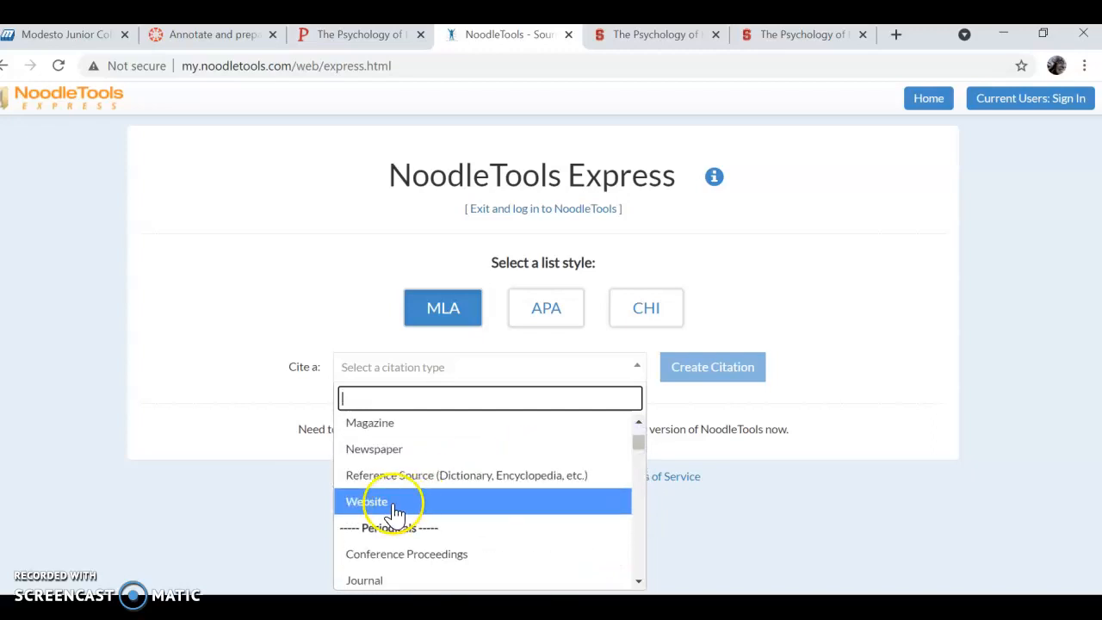
click(365, 501)
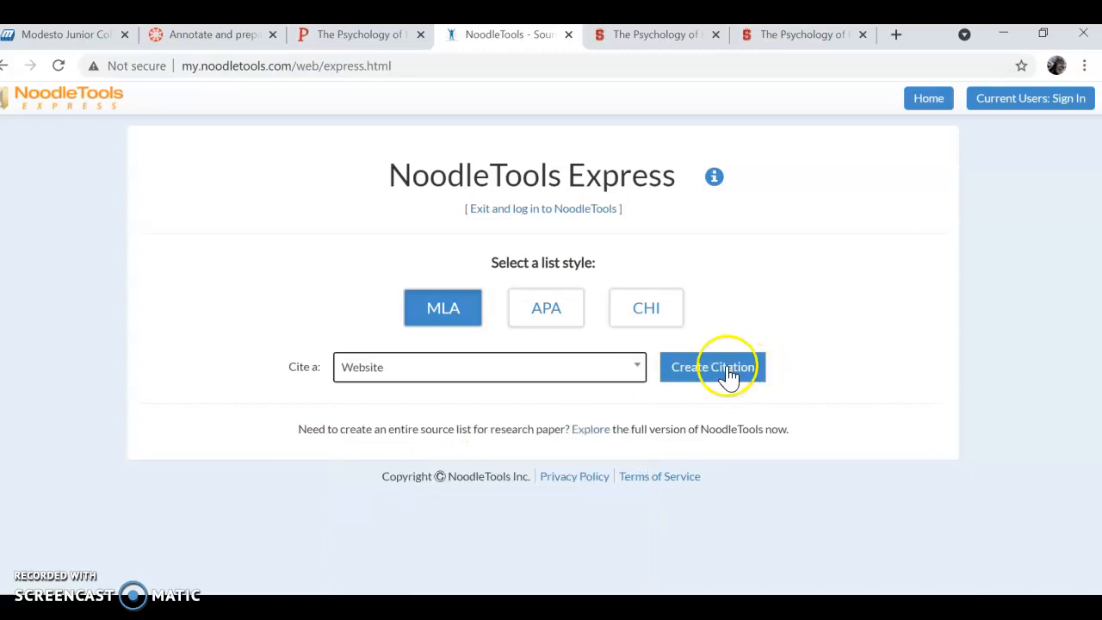
Create the website citation form and reach the Web Page Contributors section
click(713, 366)
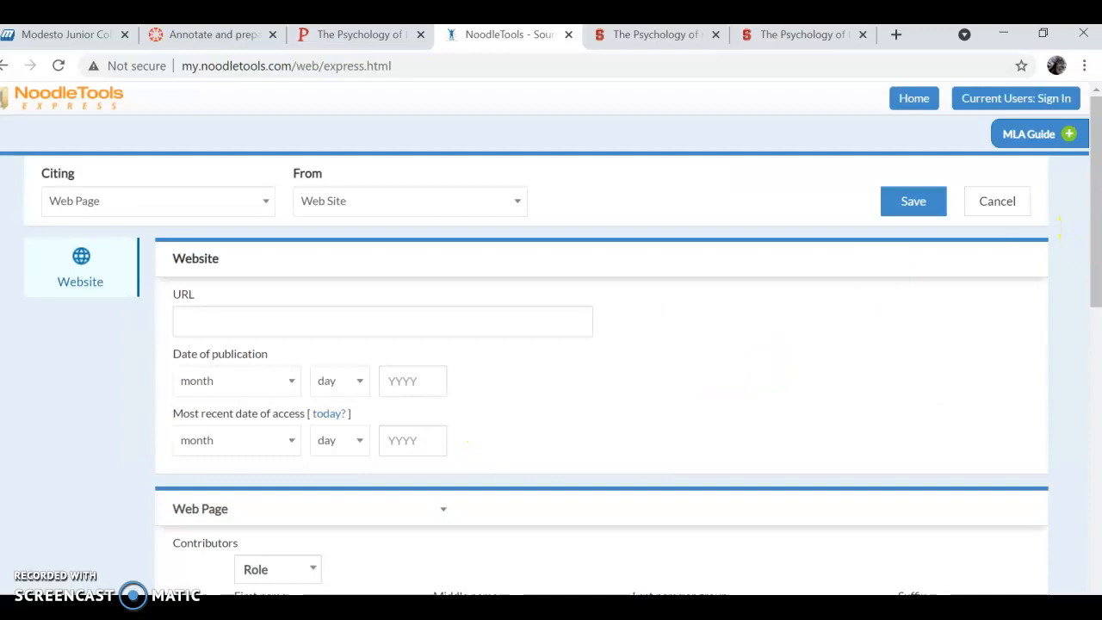
scroll(down, 3)
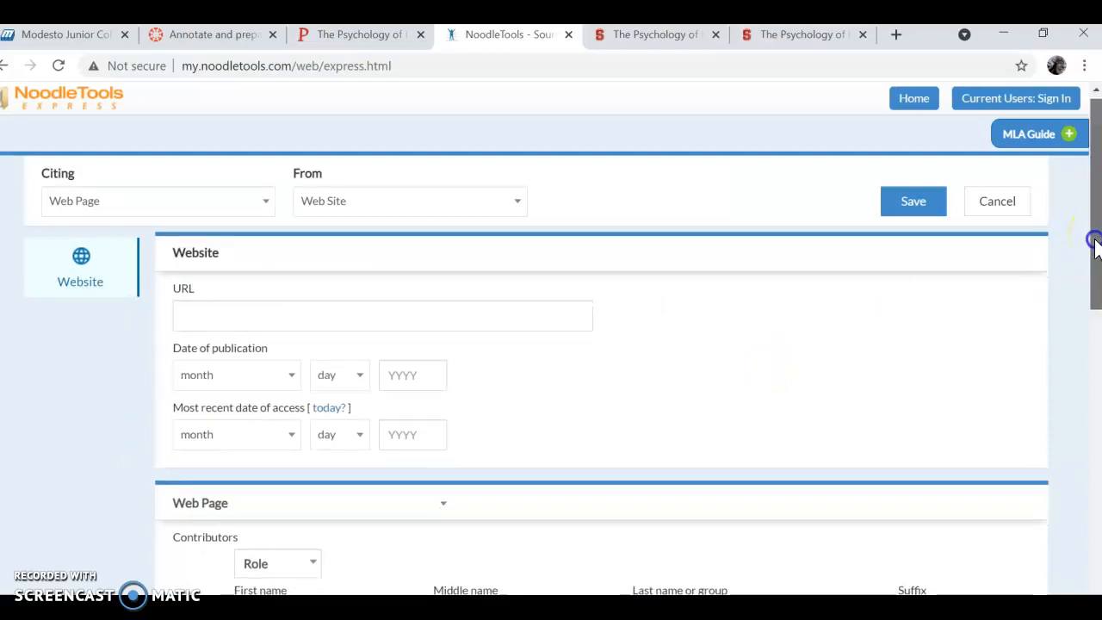
scroll(down, 3)
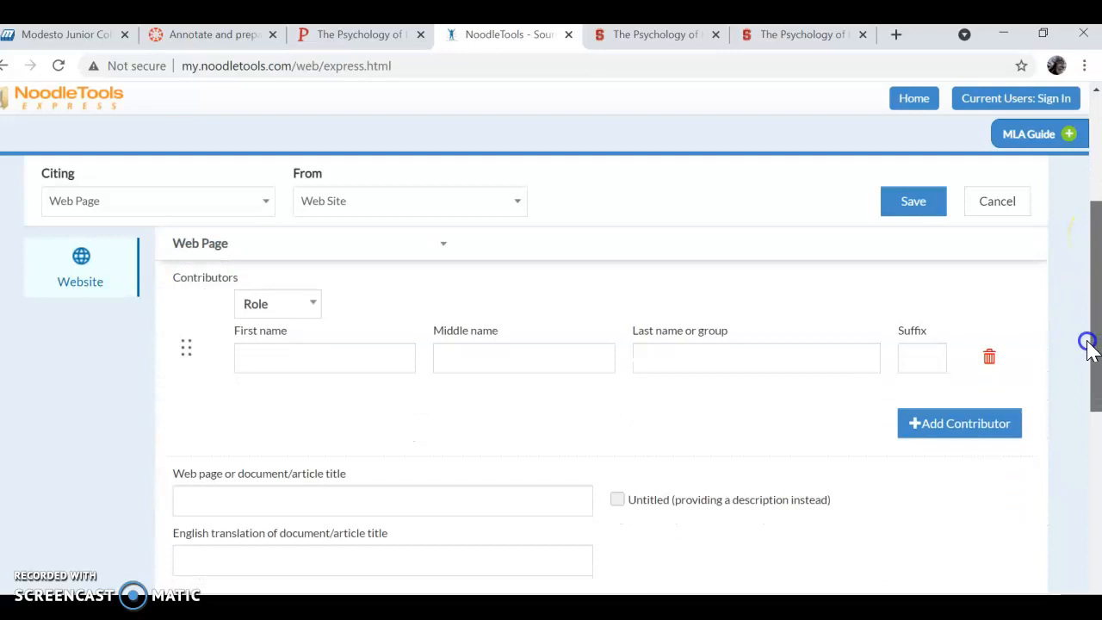
scroll(down, 3)
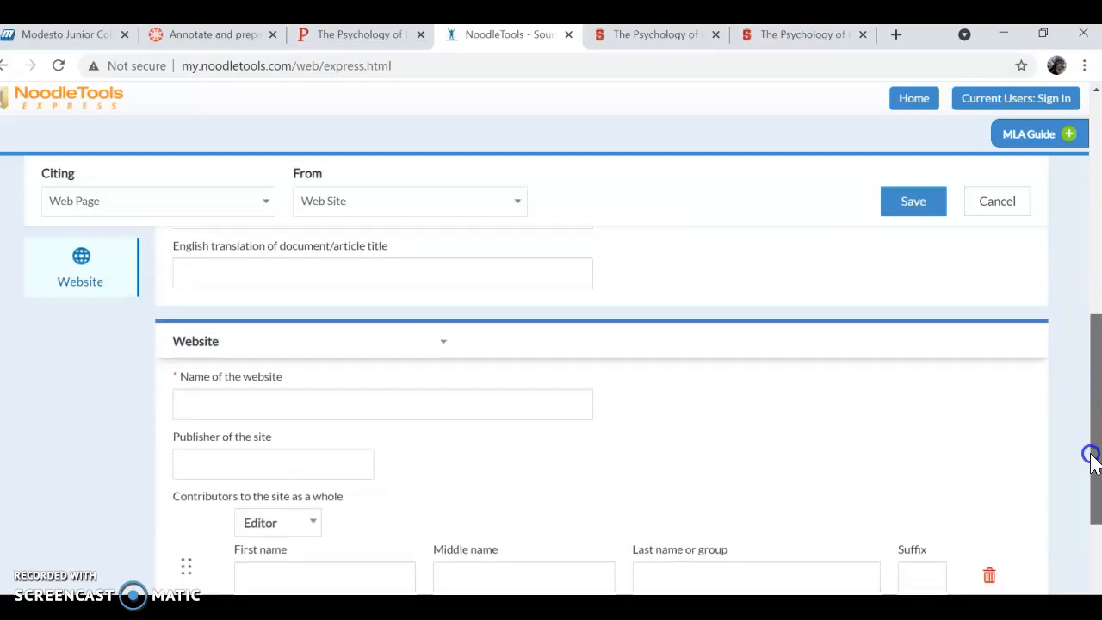
scroll(down, 3)
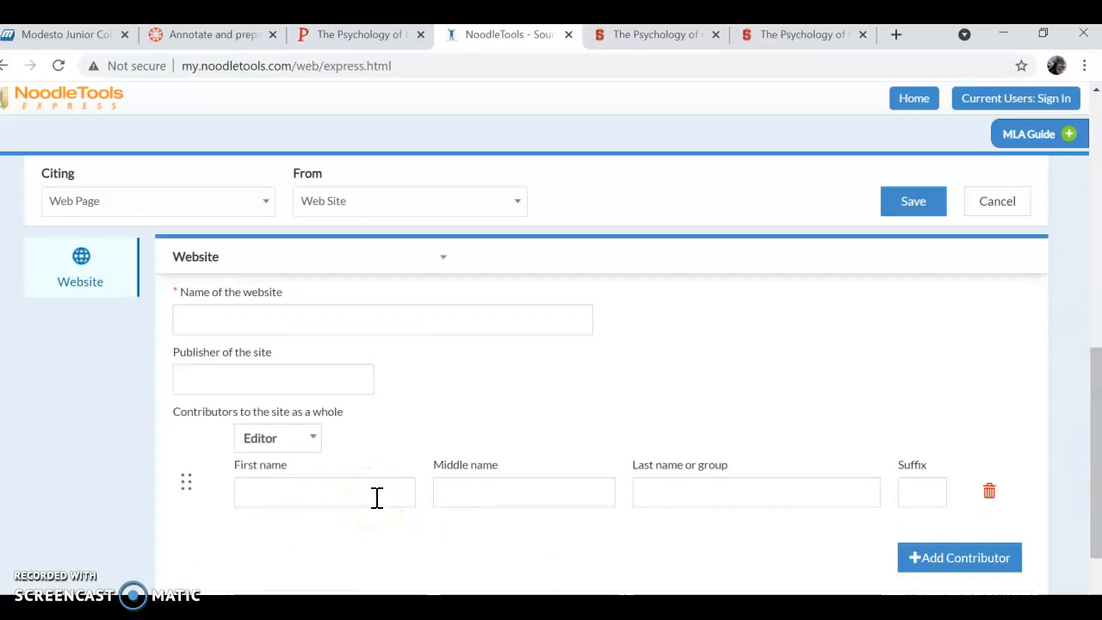
mouse_move(289, 439)
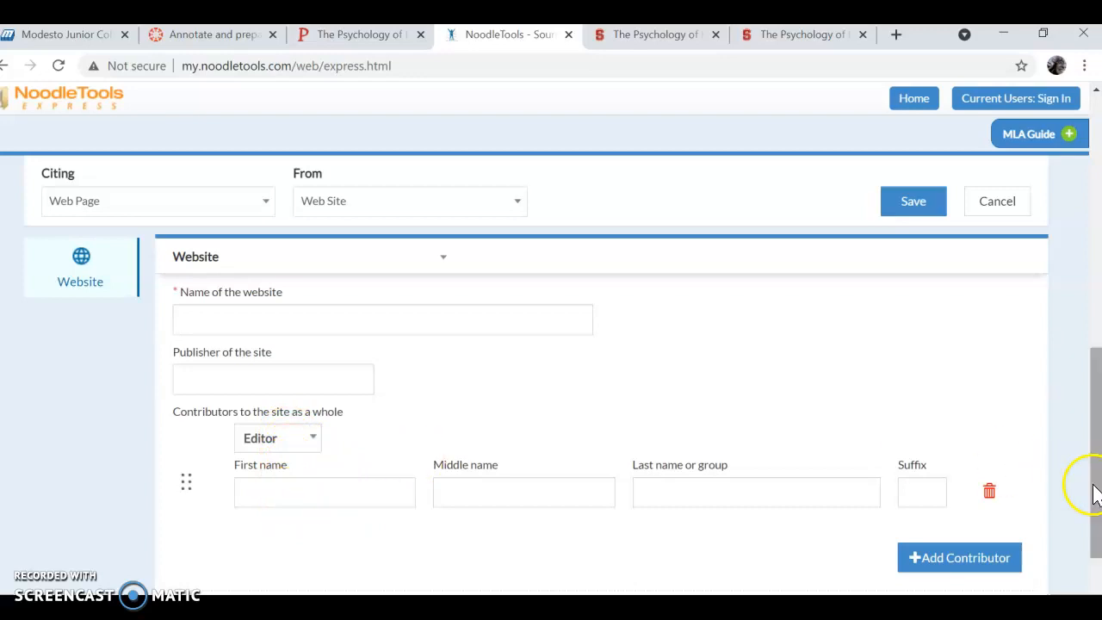
scroll(down, 3)
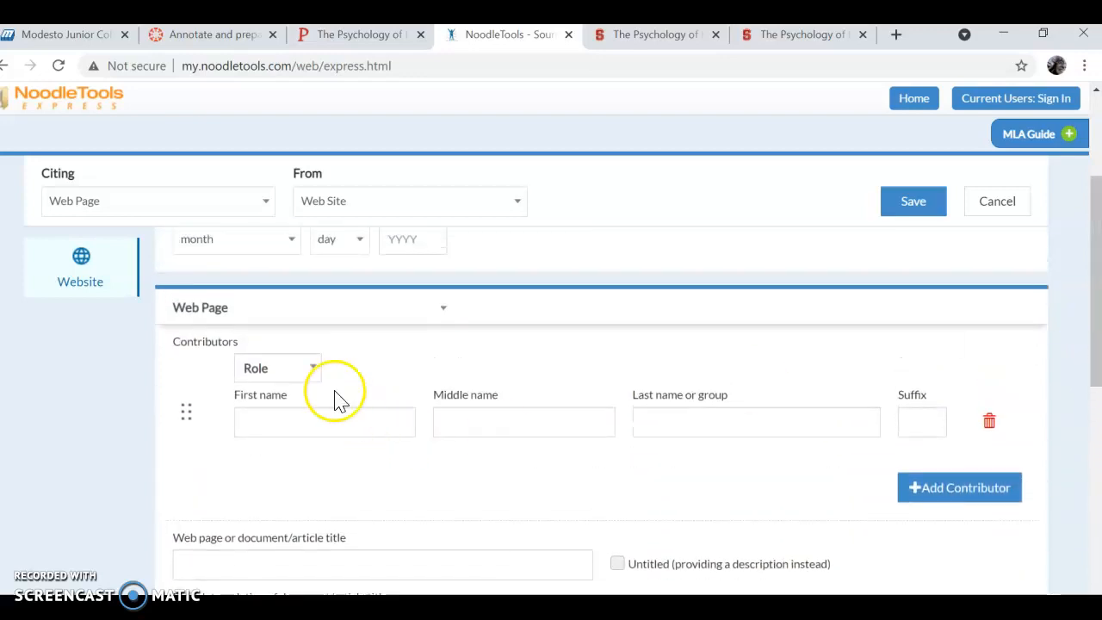
Set the first contributor's role to Author
click(300, 430)
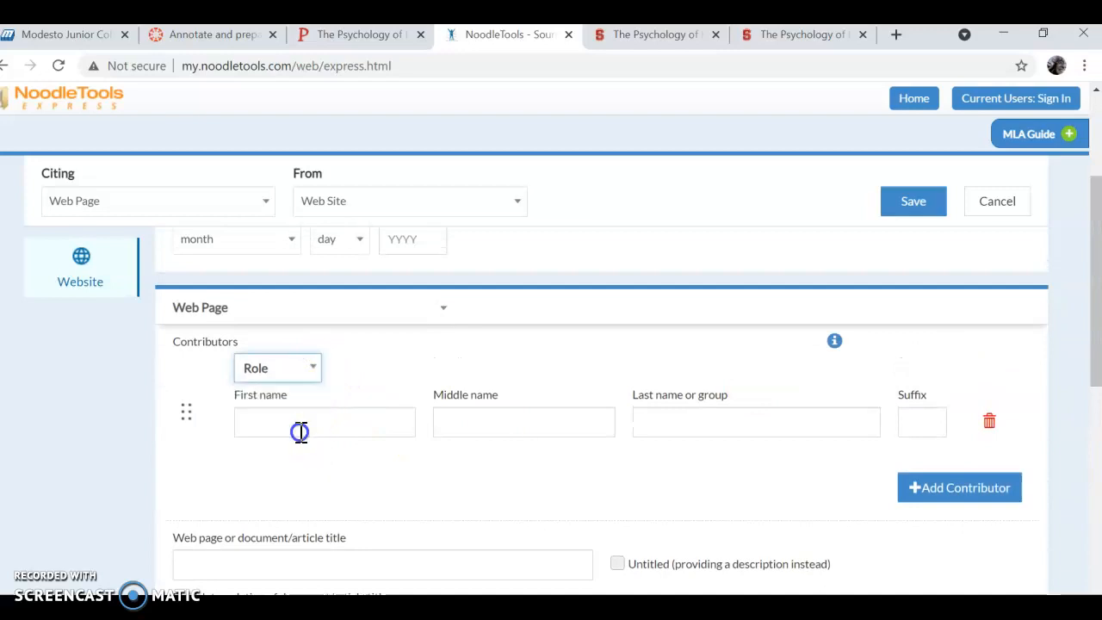
click(277, 369)
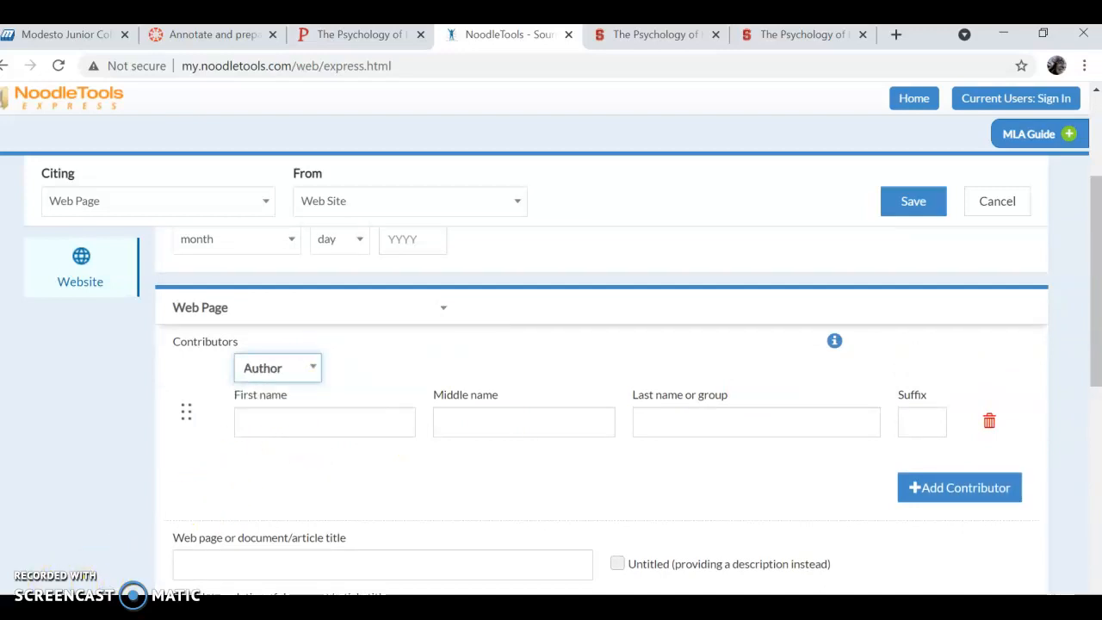